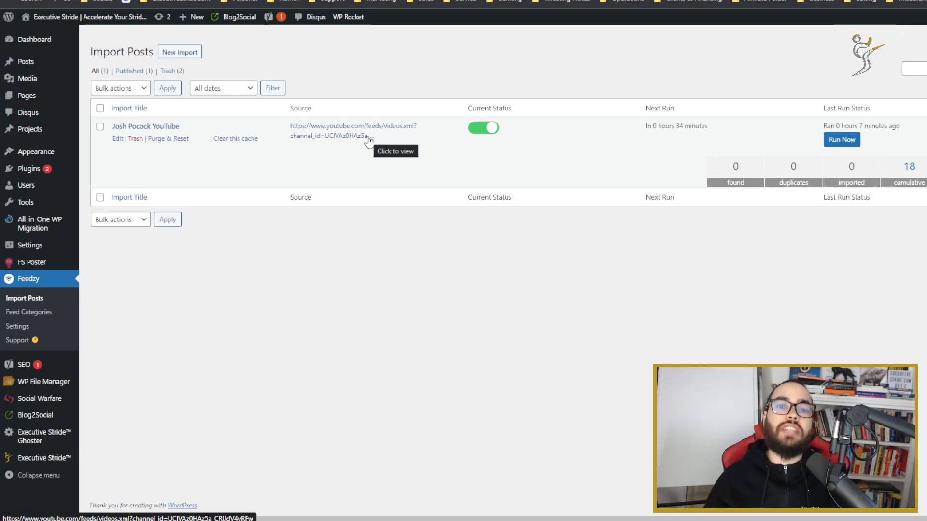
Open the 'Josh Pocock YouTube' Feedzy import for editing.
{"action": "left_click", "coordinate": [118, 139]}
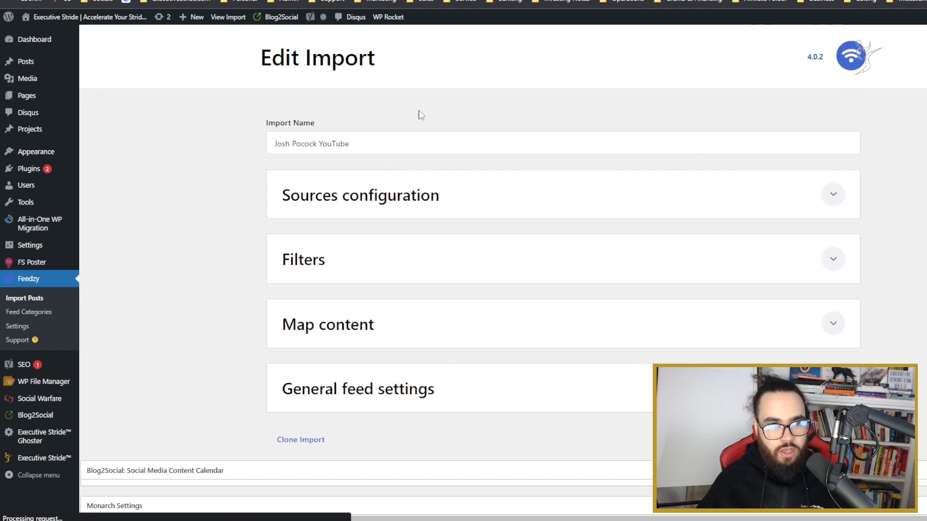
Reveal the Map content advanced options for external image, author, excerpt and custom fields.
{"action": "left_click", "coordinate": [359, 195]}
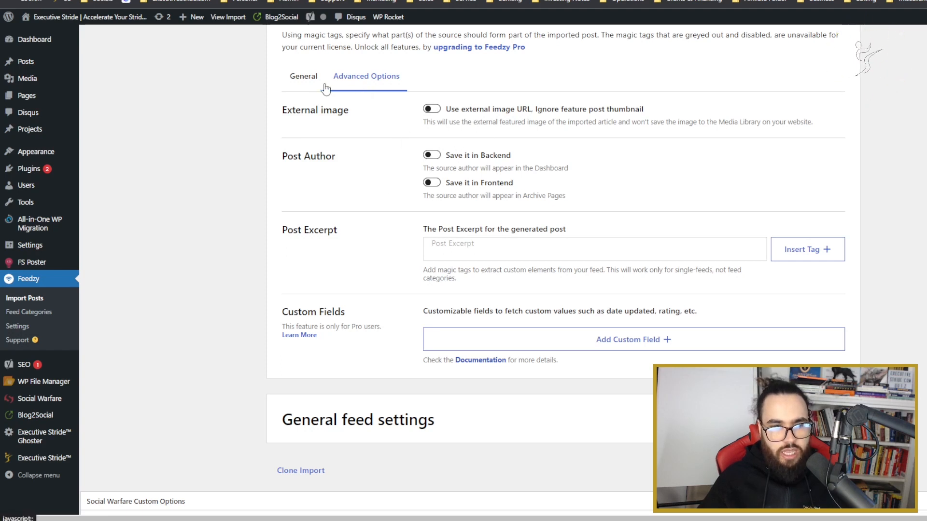
{"action": "left_click", "coordinate": [18, 326]}
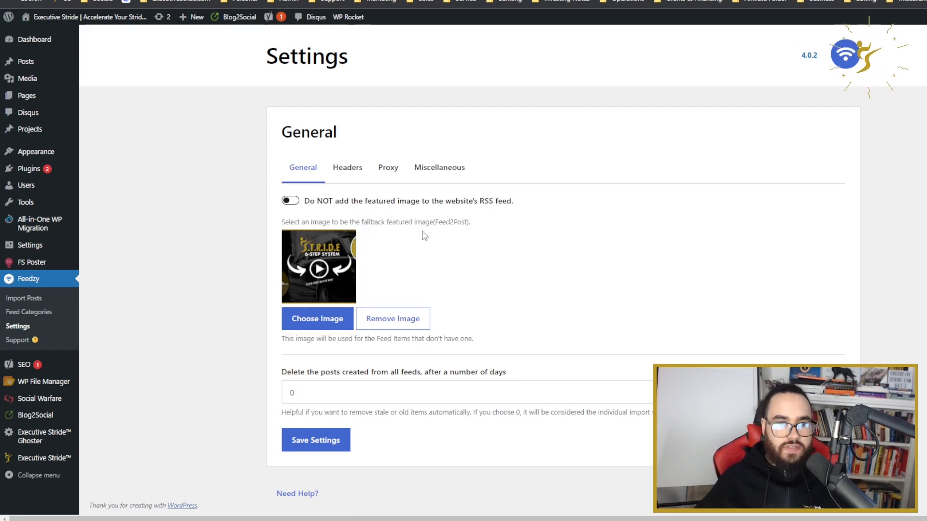
{"action": "left_click", "coordinate": [24, 298]}
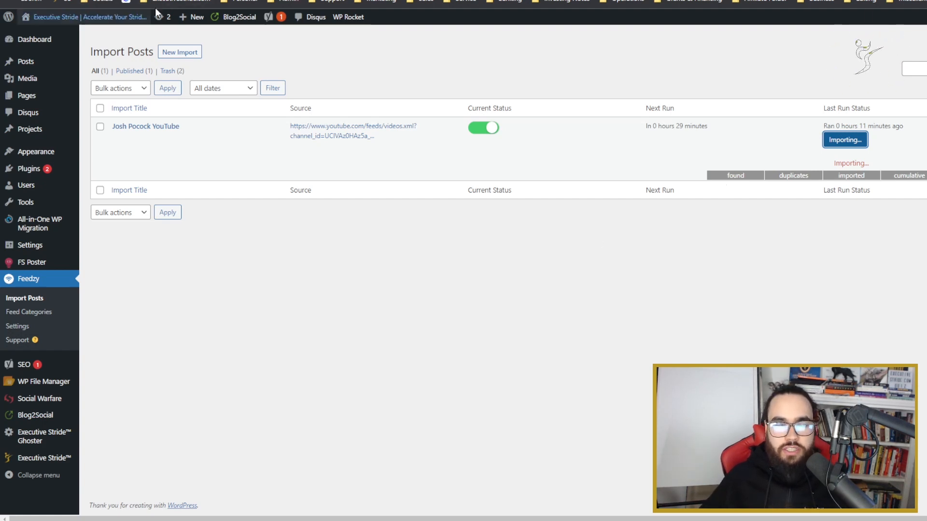